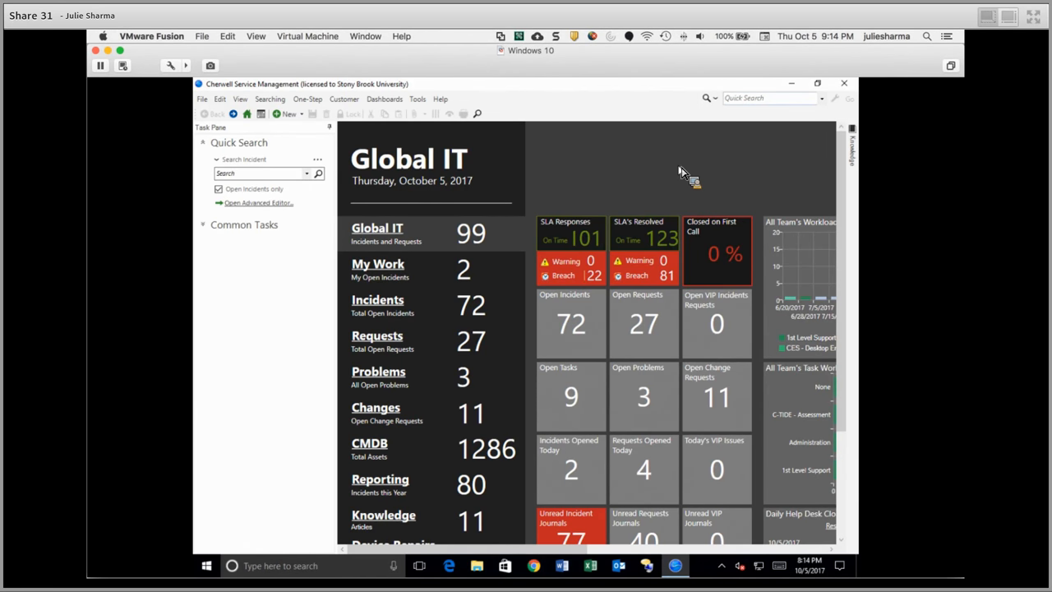
{"action": "mouse_move", "coordinate": [585, 160]}
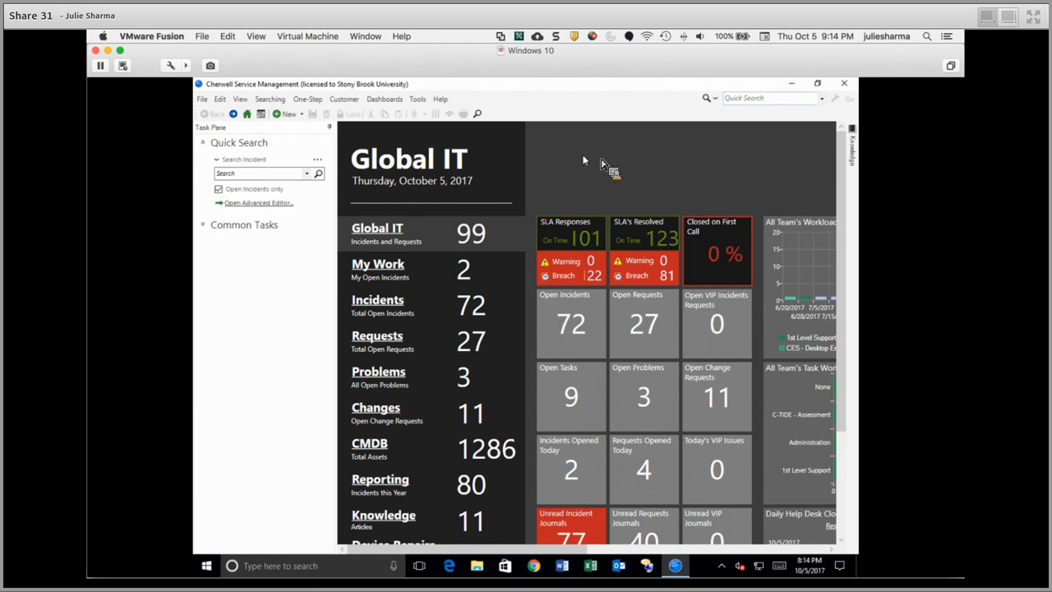
{"action": "mouse_move", "coordinate": [503, 305]}
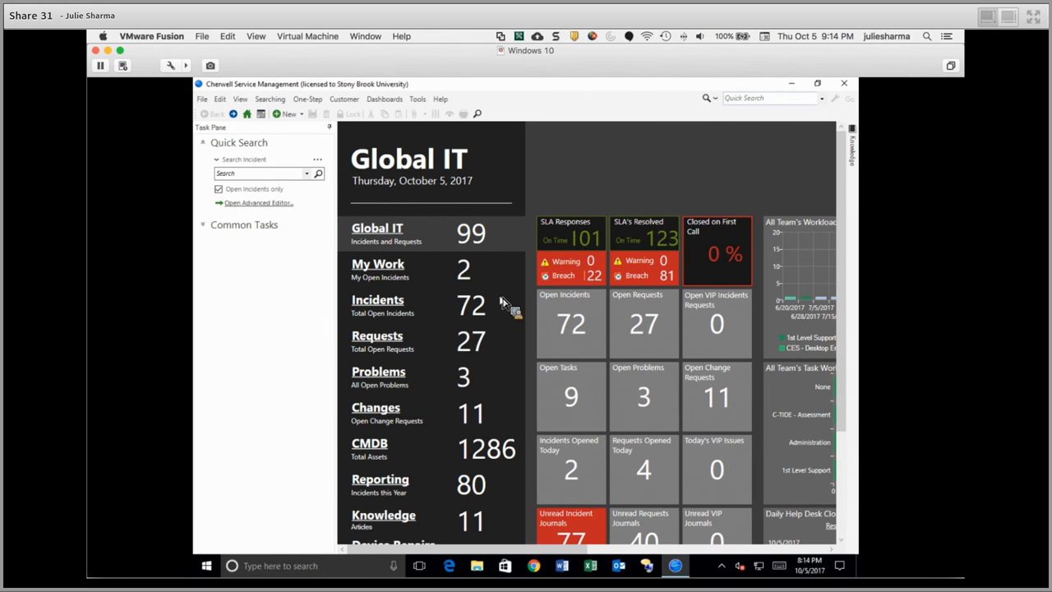
{"action": "mouse_move", "coordinate": [467, 278]}
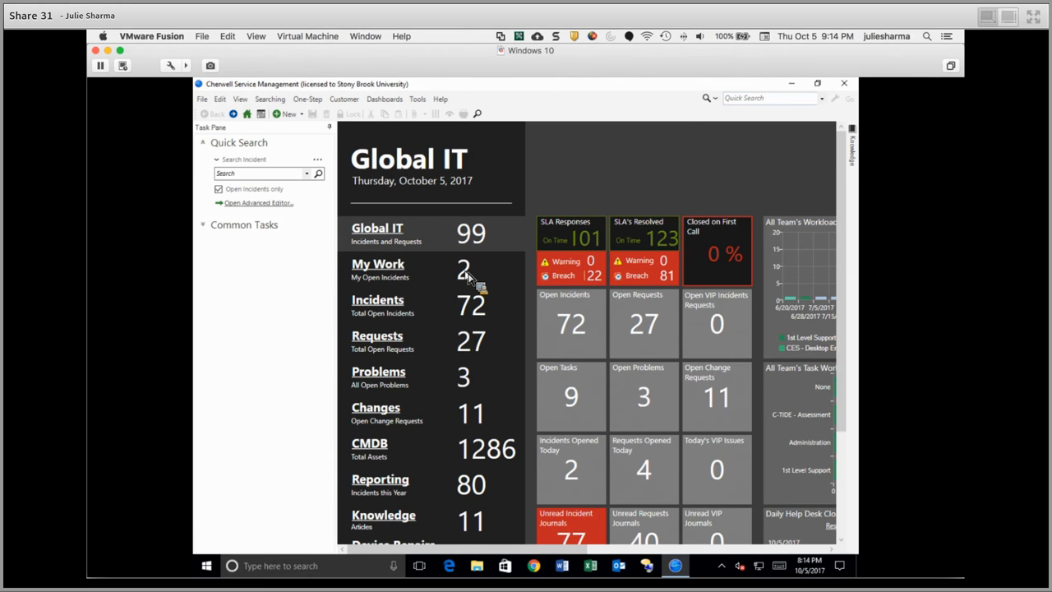
{"action": "mouse_move", "coordinate": [398, 275]}
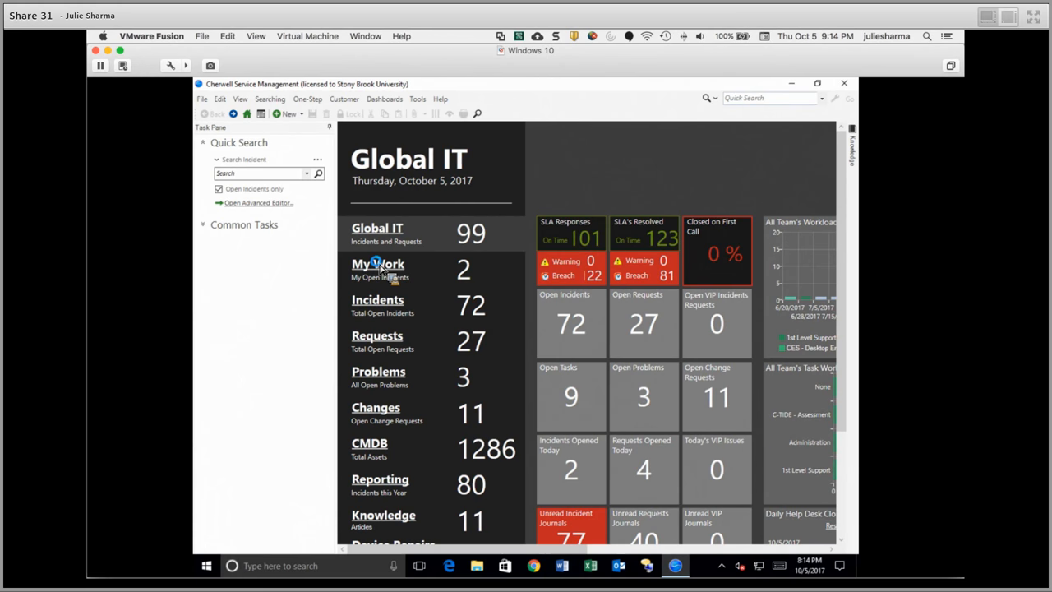
Step: Open the My Work dashboard showing team status counts and the user's open request
{"action": "left_click", "coordinate": [377, 264]}
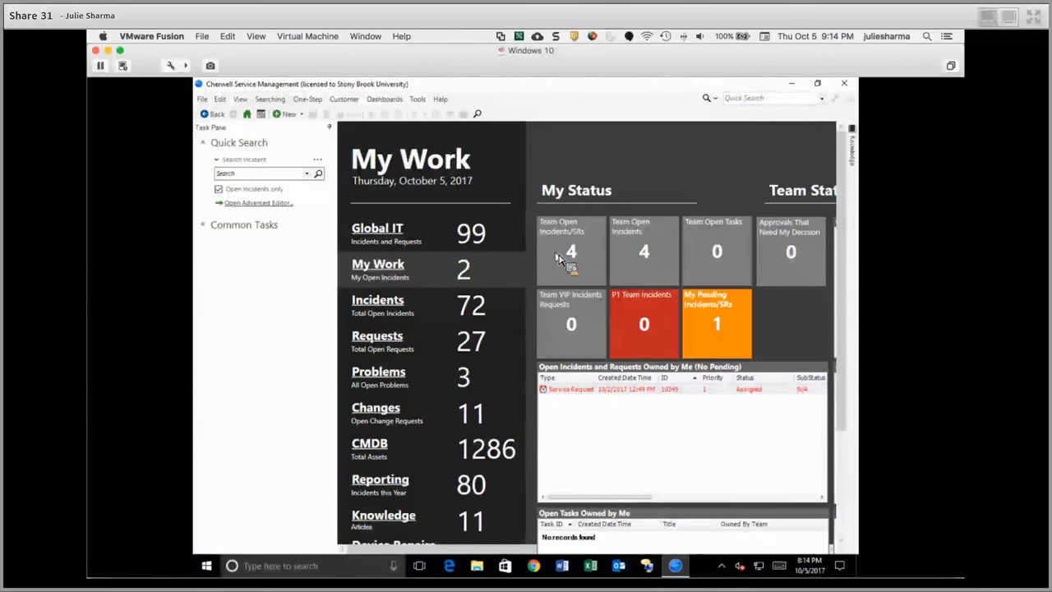
{"action": "mouse_move", "coordinate": [617, 298]}
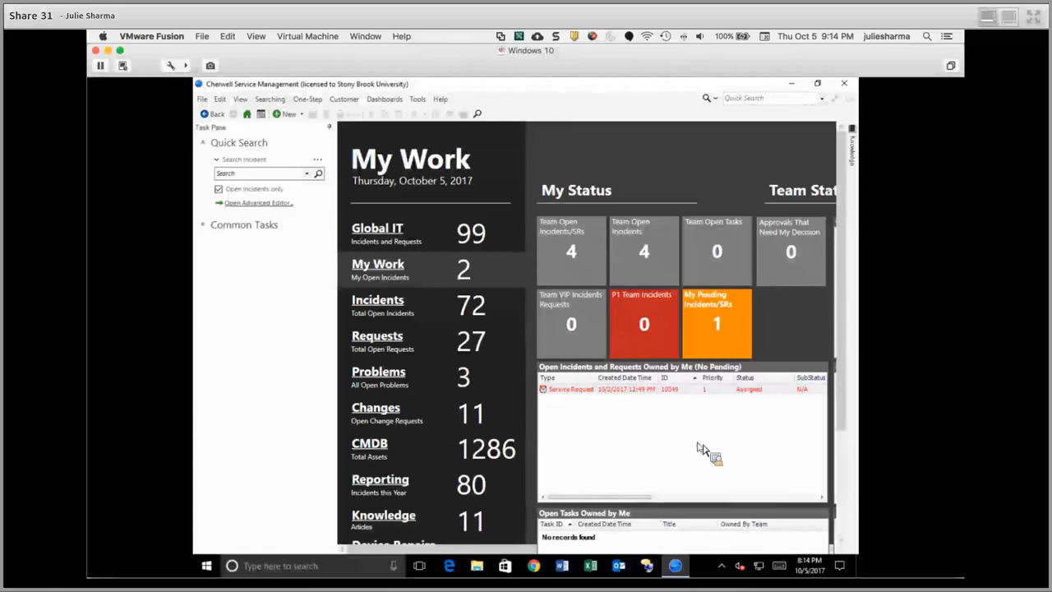
{"action": "mouse_move", "coordinate": [641, 402]}
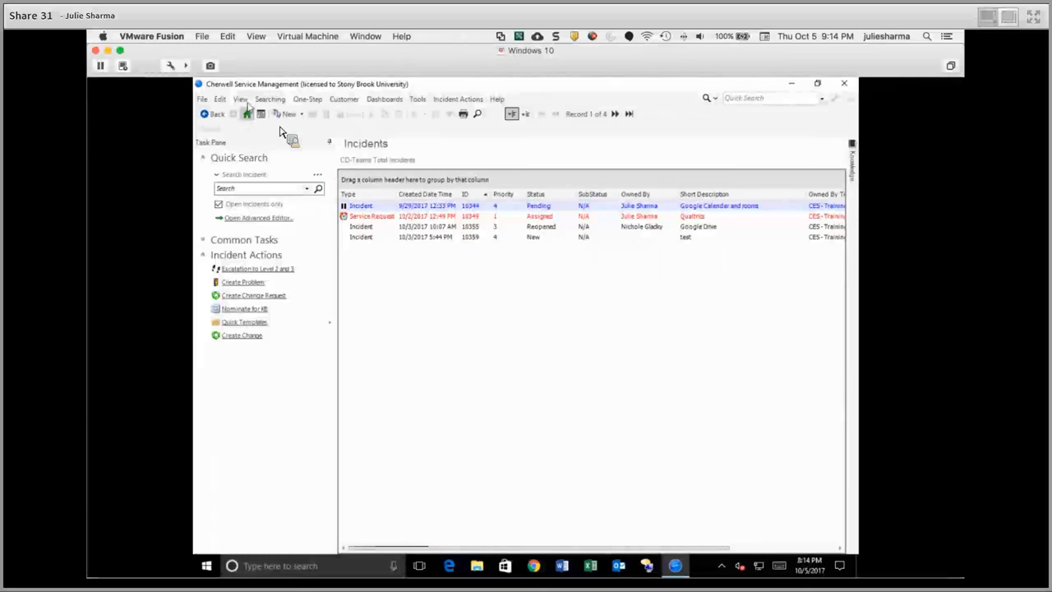
Step: Switch the team incidents display to a card list, then back to a grid
{"action": "left_click", "coordinate": [239, 98]}
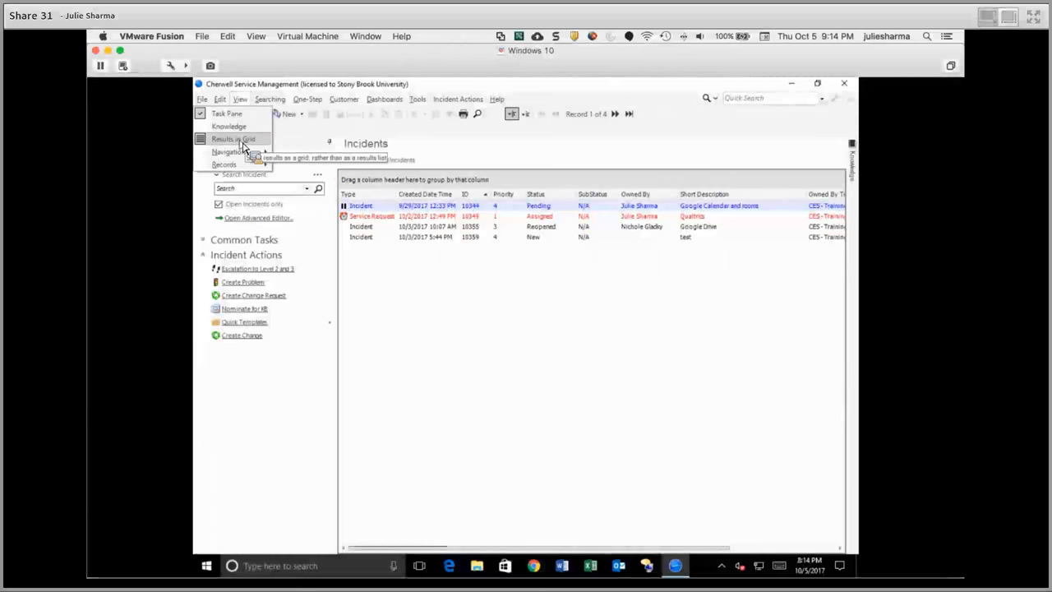
{"action": "left_click", "coordinate": [233, 138]}
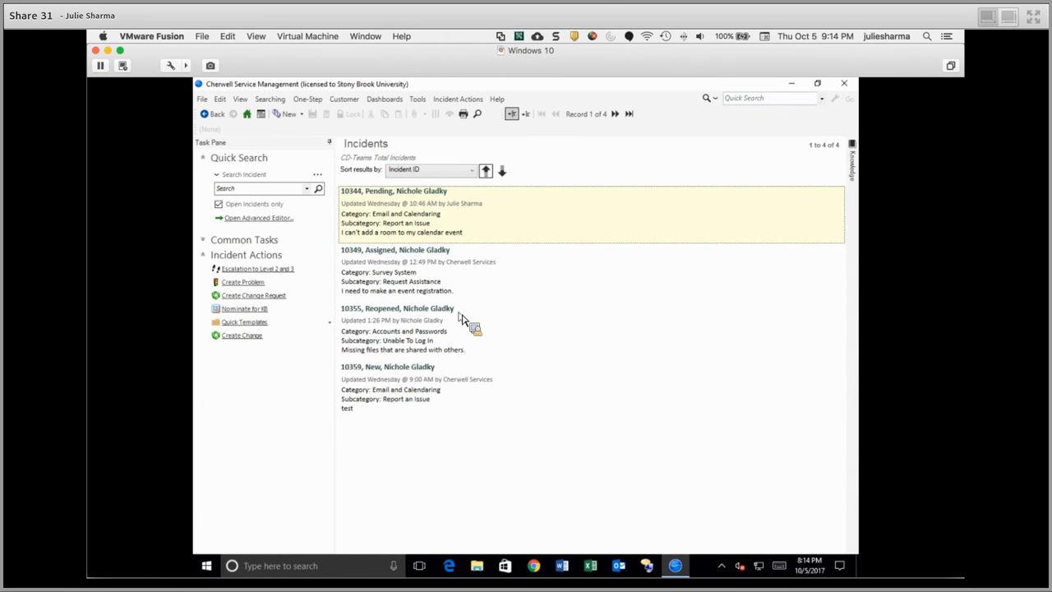
{"action": "mouse_move", "coordinate": [481, 287]}
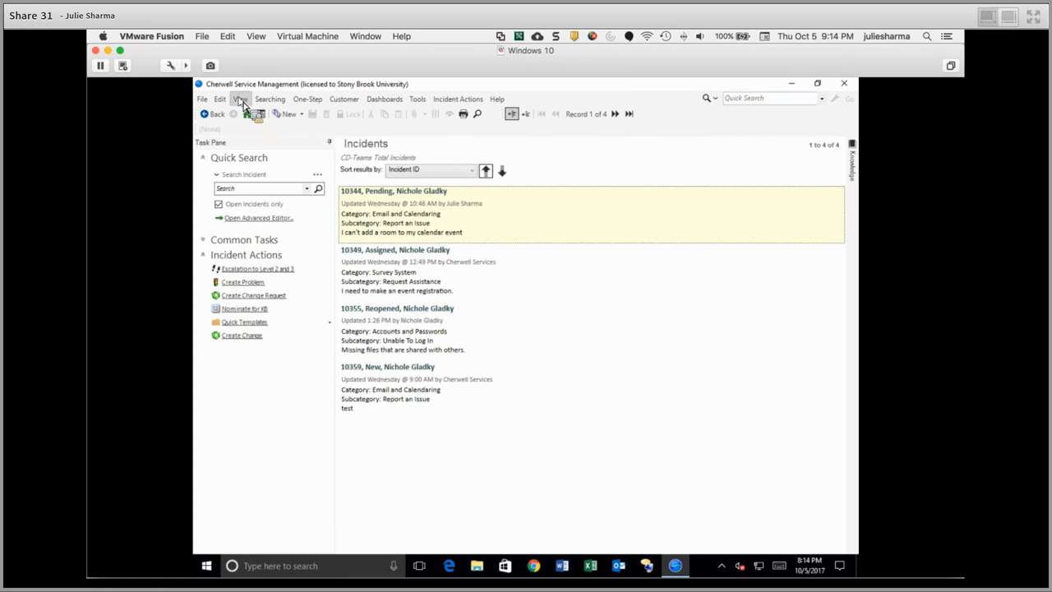
{"action": "left_click", "coordinate": [240, 99]}
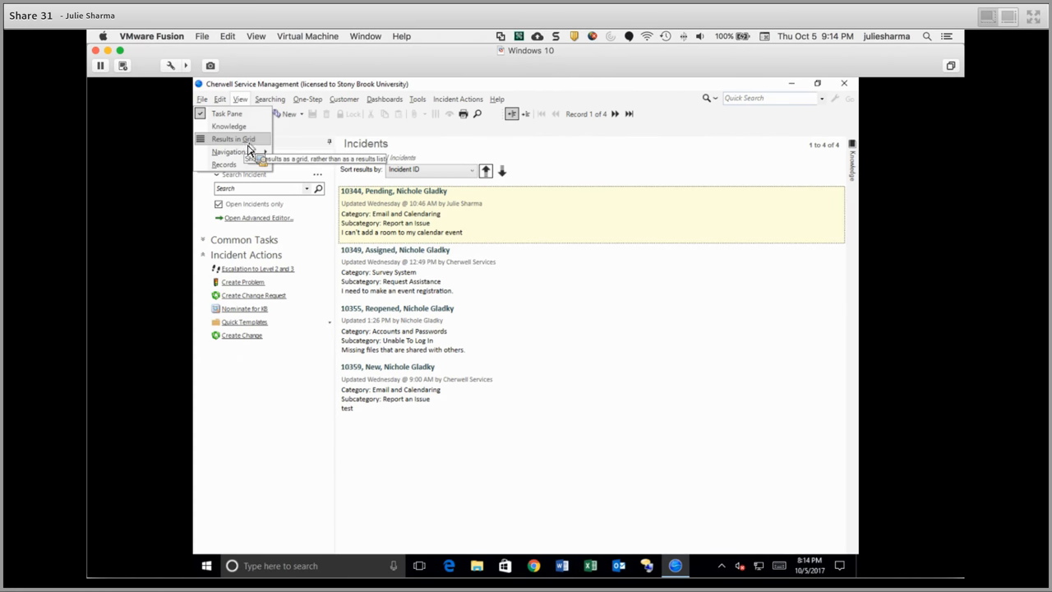
{"action": "left_click", "coordinate": [233, 139]}
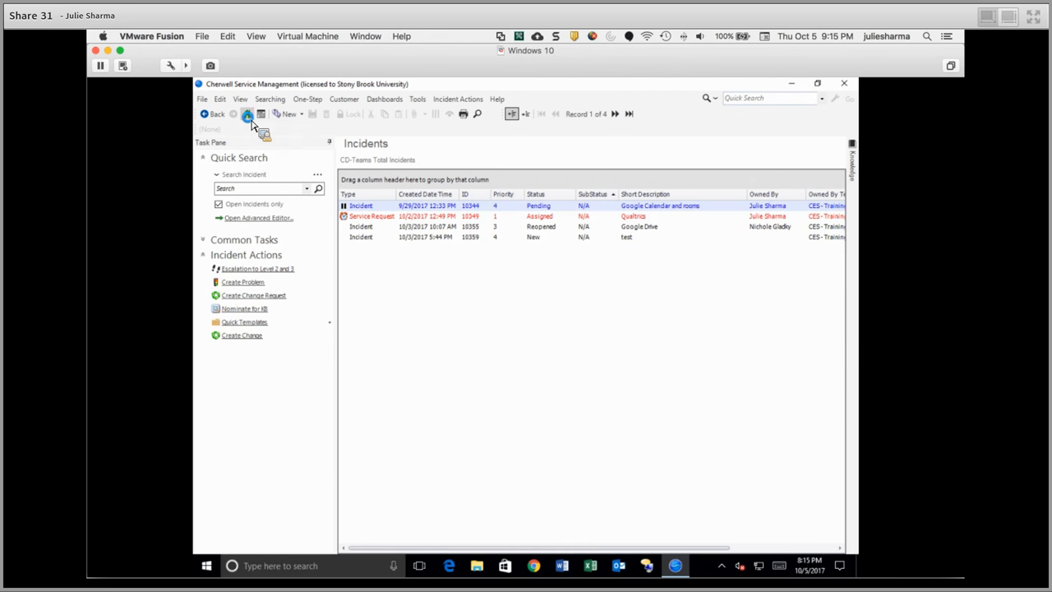
Step: Return to the Global IT dashboard and bring up the Log Off Options dialog
{"action": "left_click", "coordinate": [248, 114]}
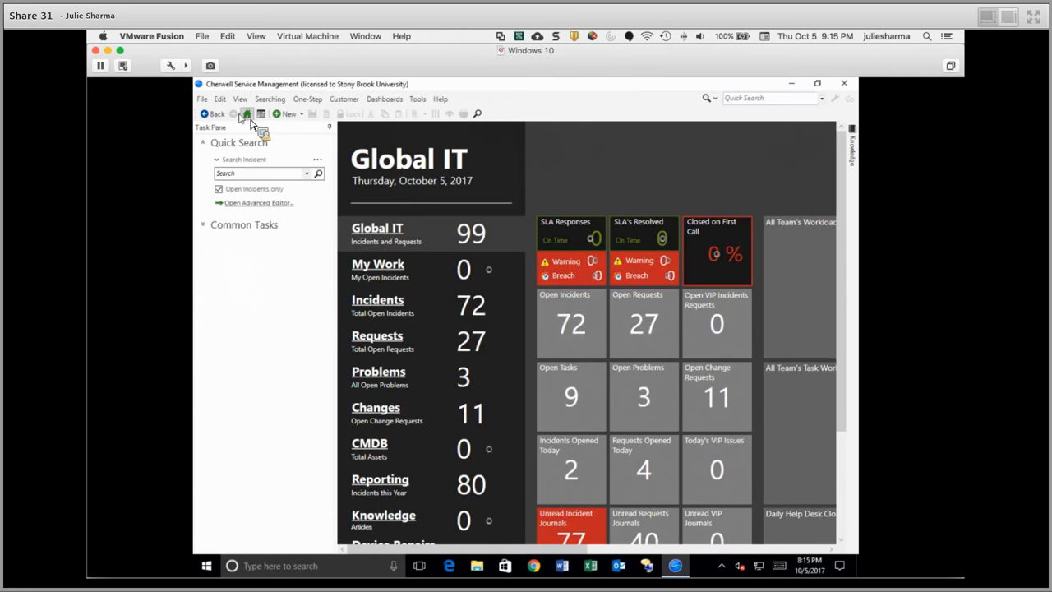
{"action": "left_click", "coordinate": [201, 99]}
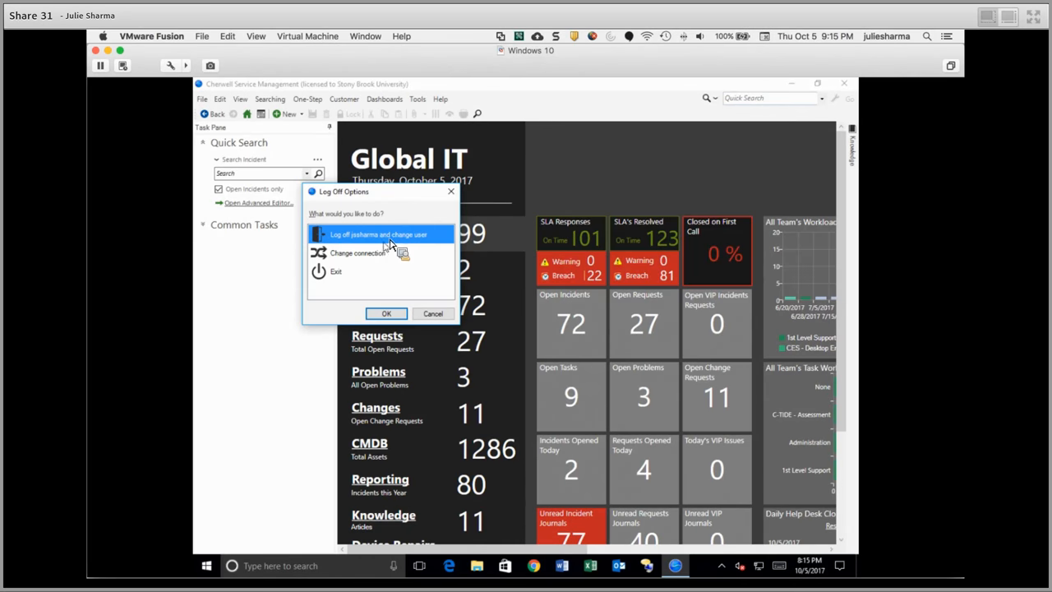
{"action": "mouse_move", "coordinate": [378, 252]}
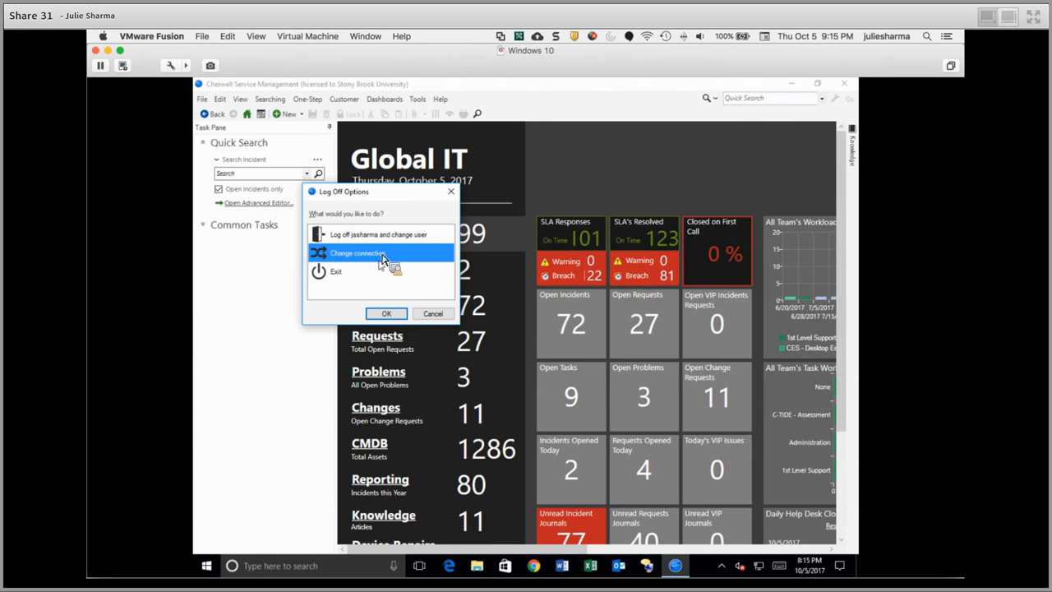
Step: Cancel the Log Off Options dialog and check the View menu's pane options
{"action": "left_click", "coordinate": [432, 313]}
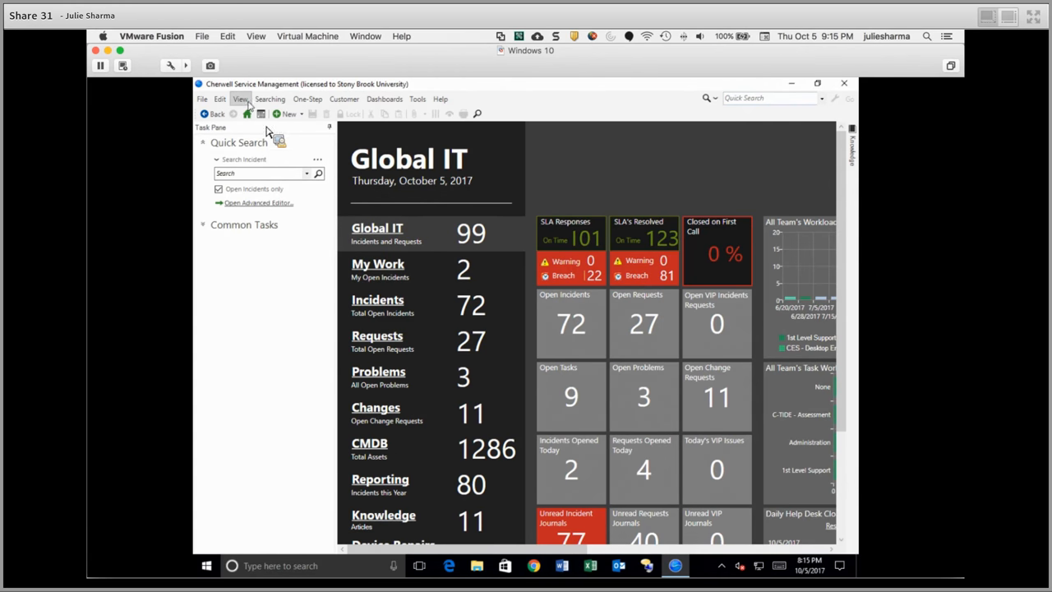
{"action": "left_click", "coordinate": [240, 98]}
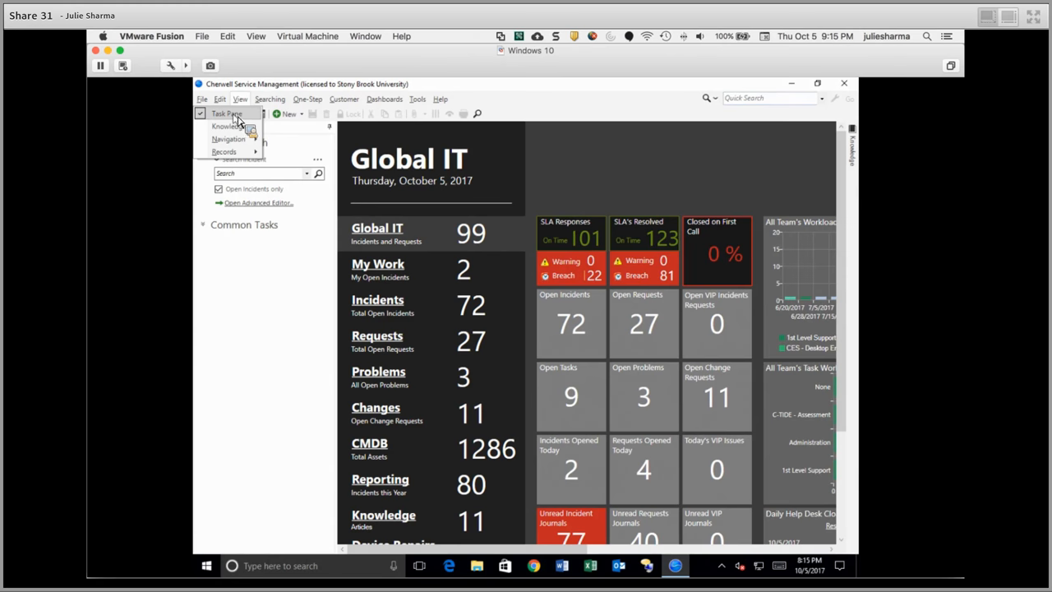
{"action": "mouse_move", "coordinate": [233, 121]}
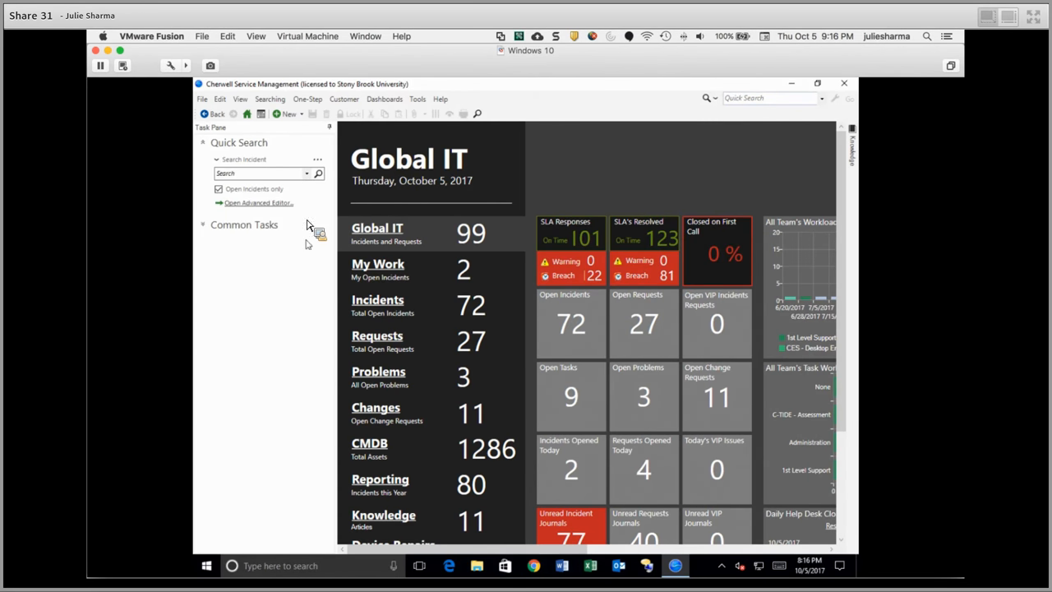
{"action": "mouse_move", "coordinate": [311, 247]}
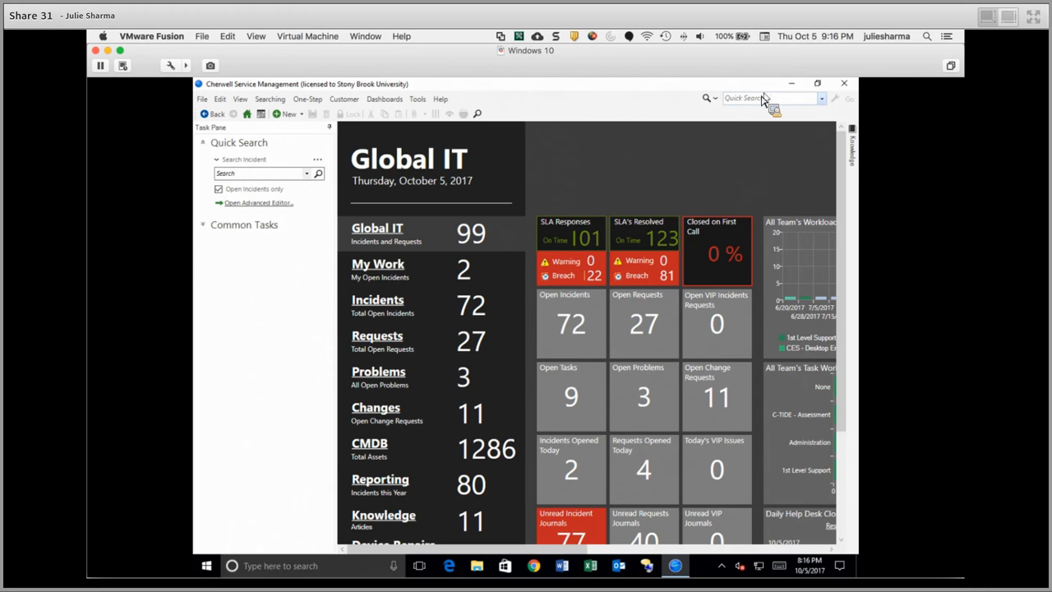
Step: Check Quick Search record types, then open Customer > Contact Manager
{"action": "left_click", "coordinate": [716, 98]}
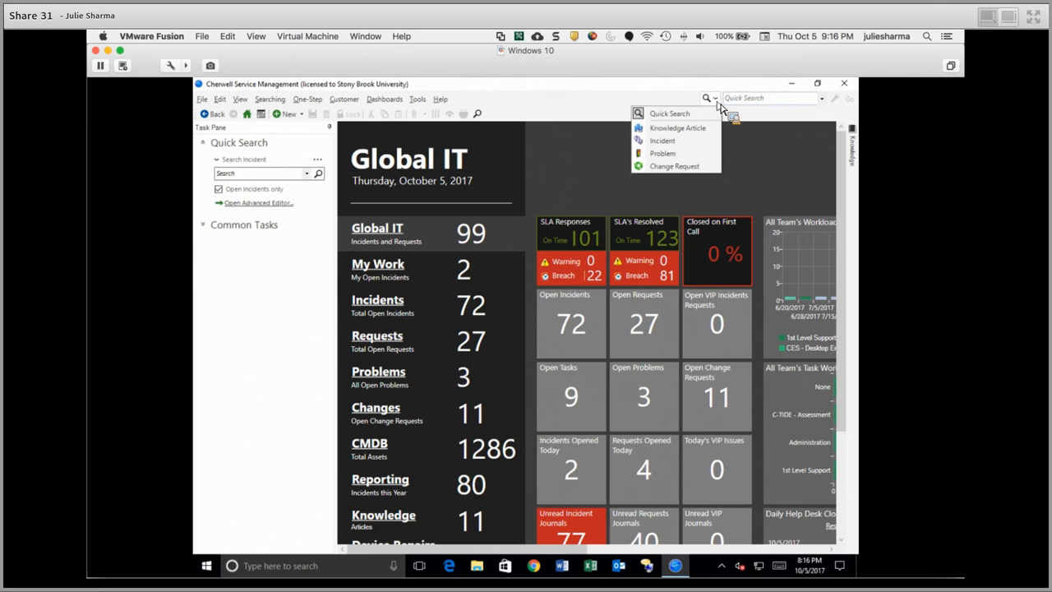
{"action": "mouse_move", "coordinate": [607, 102]}
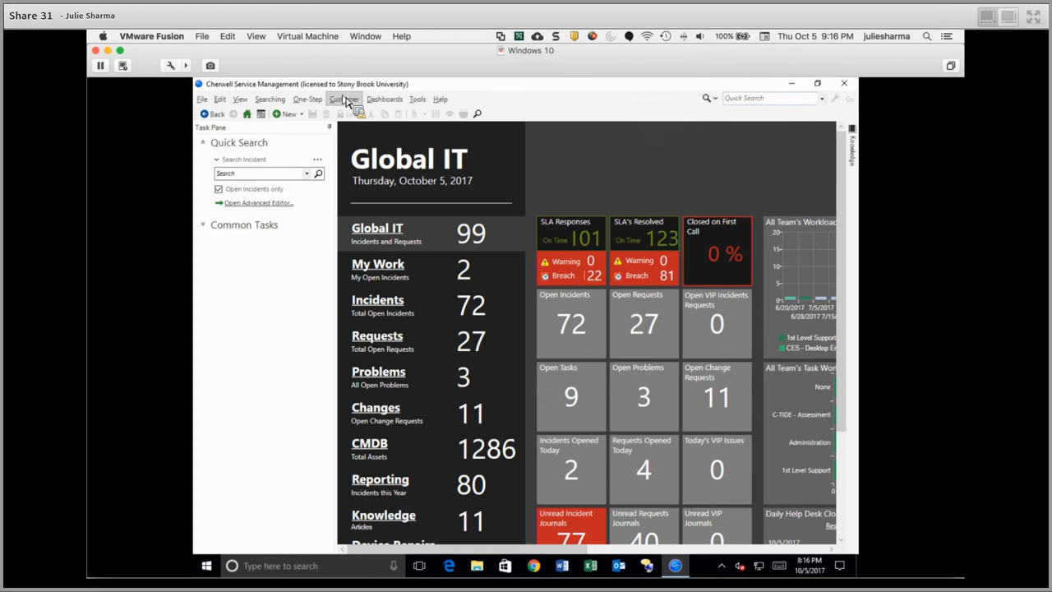
{"action": "left_click", "coordinate": [343, 99]}
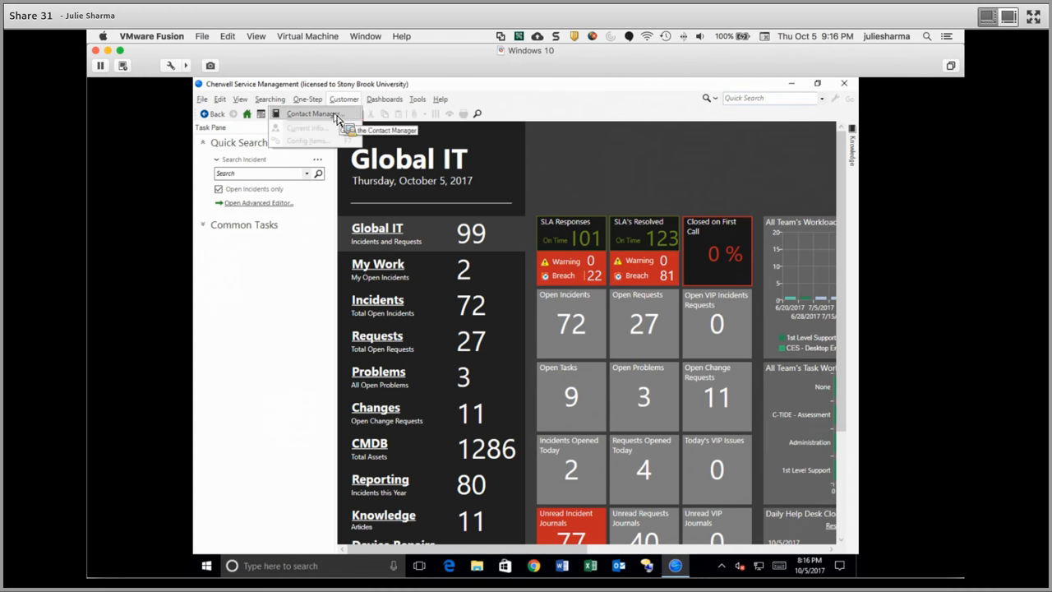
{"action": "left_click", "coordinate": [308, 113]}
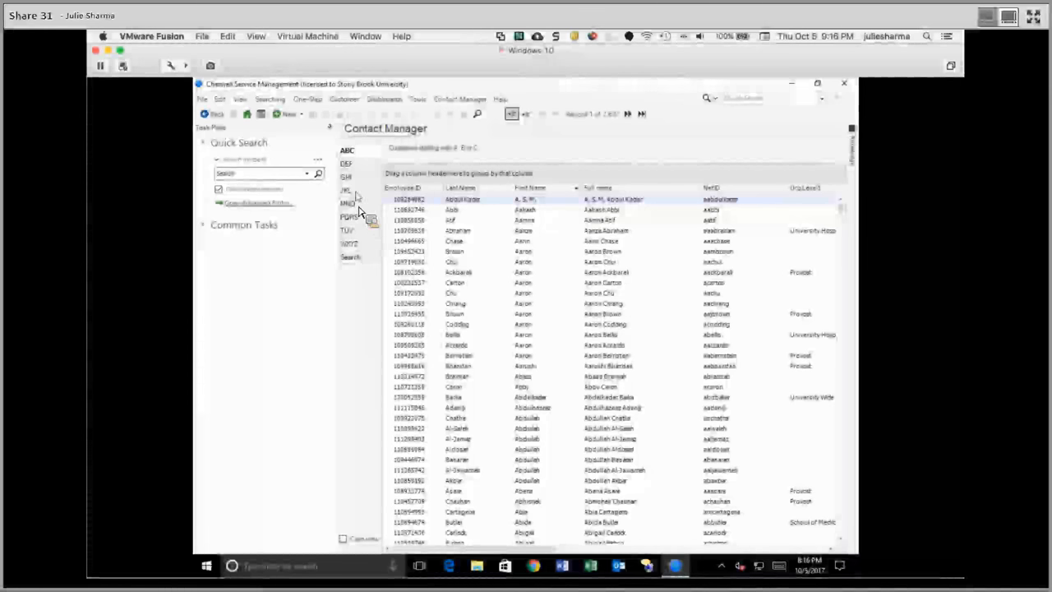
Step: Browse the GHI and PQRS contact tabs, then switch to the Search tab
{"action": "left_click", "coordinate": [347, 177]}
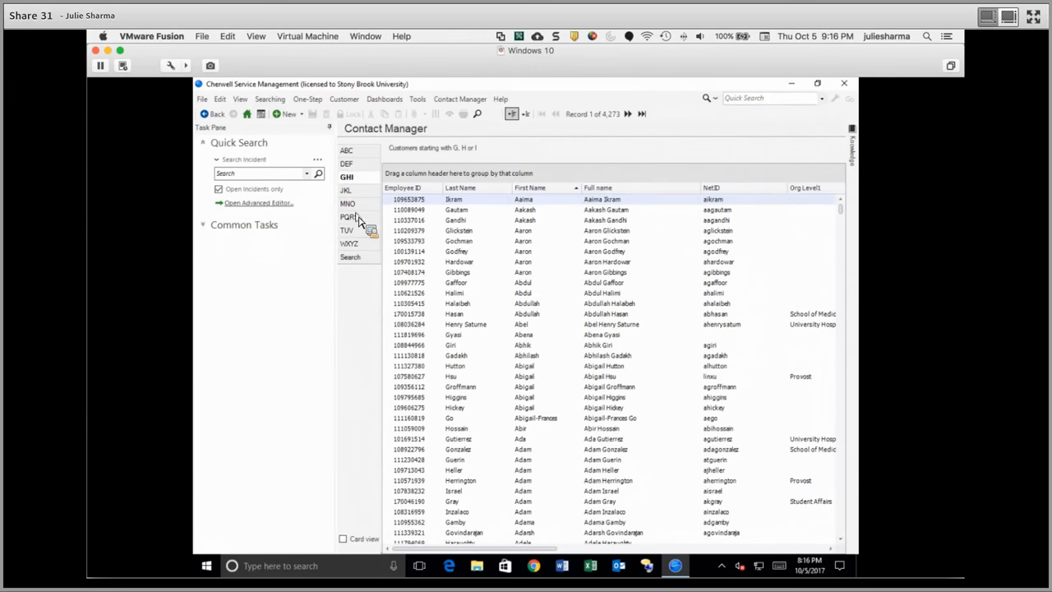
{"action": "left_click", "coordinate": [349, 216]}
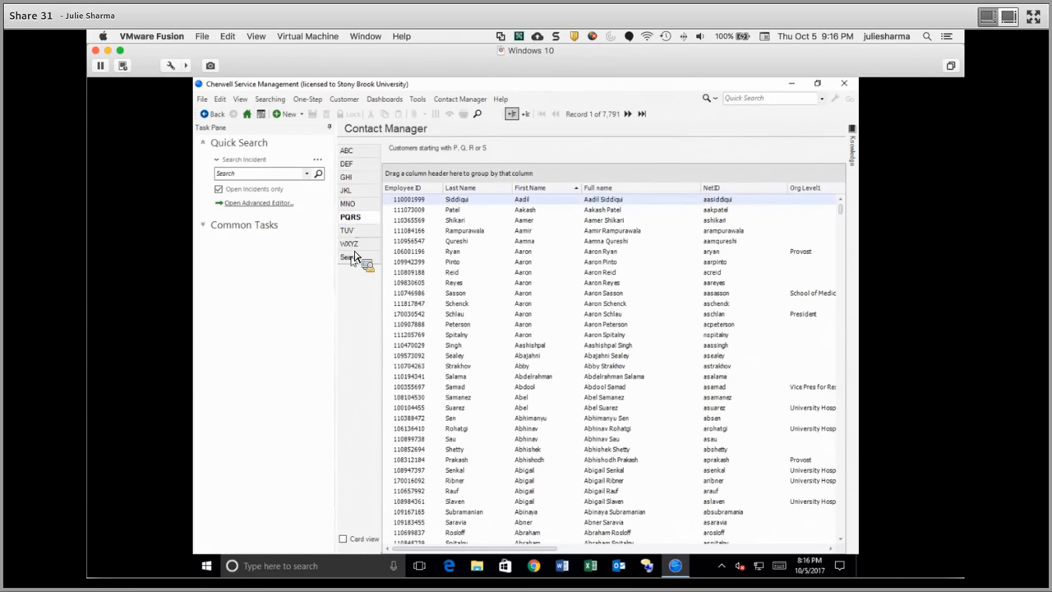
{"action": "left_click", "coordinate": [347, 256]}
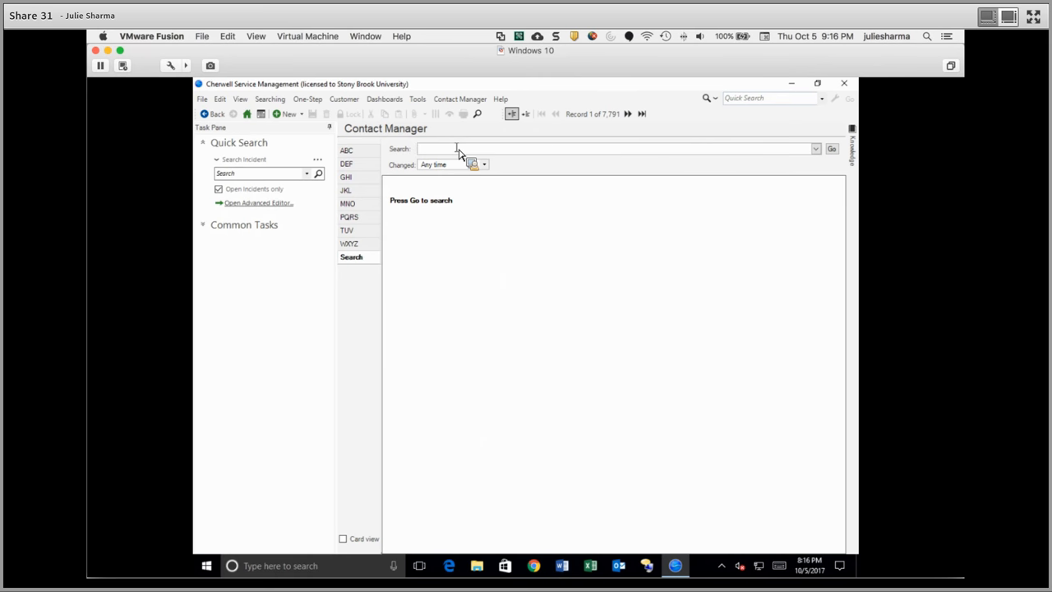
{"action": "type", "text": "n"}
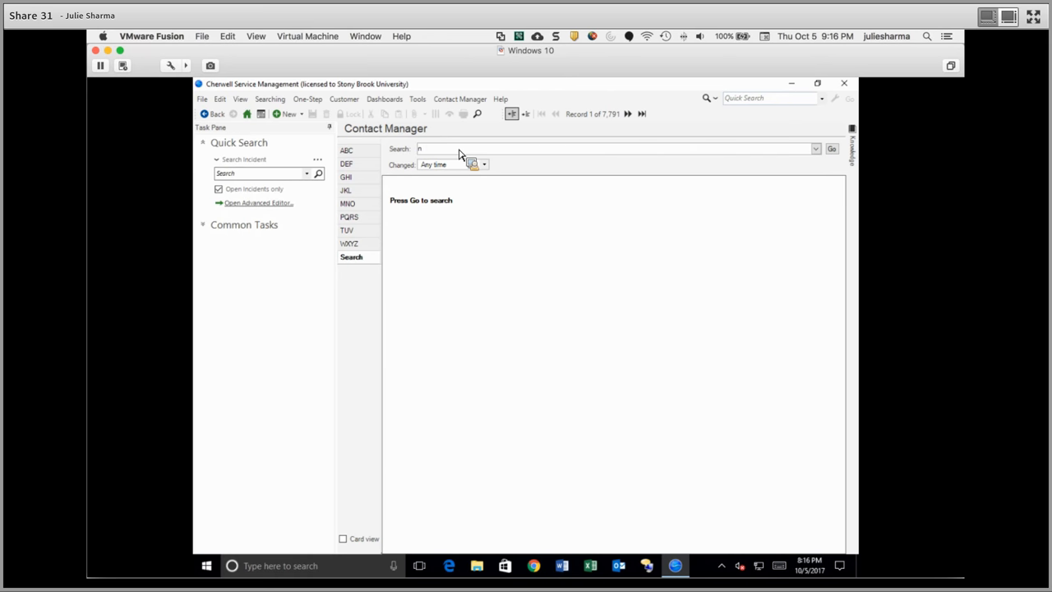
{"action": "type", "text": "% gl%"}
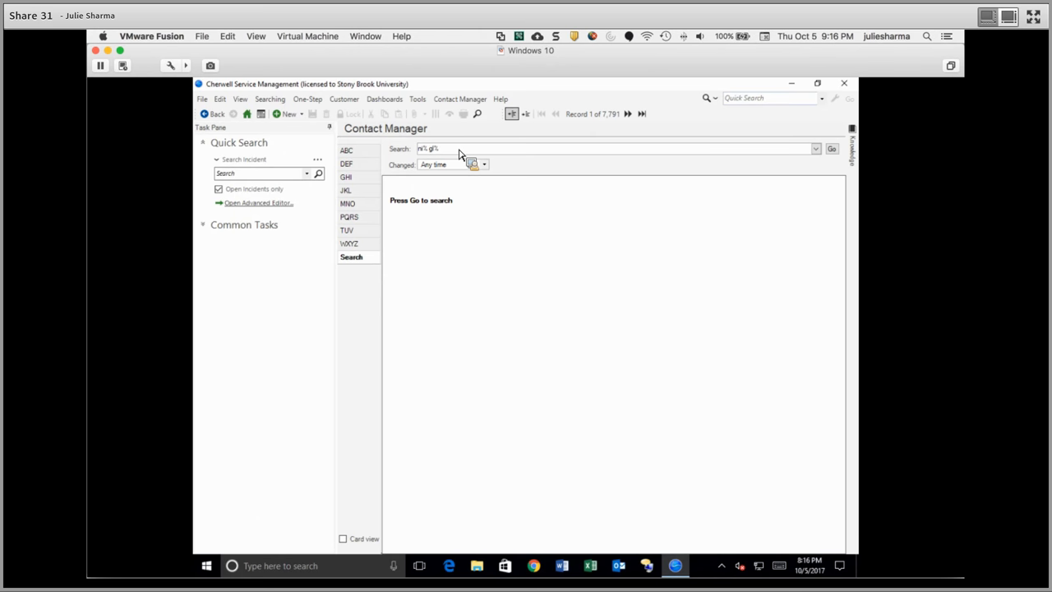
{"action": "left_click", "coordinate": [831, 149]}
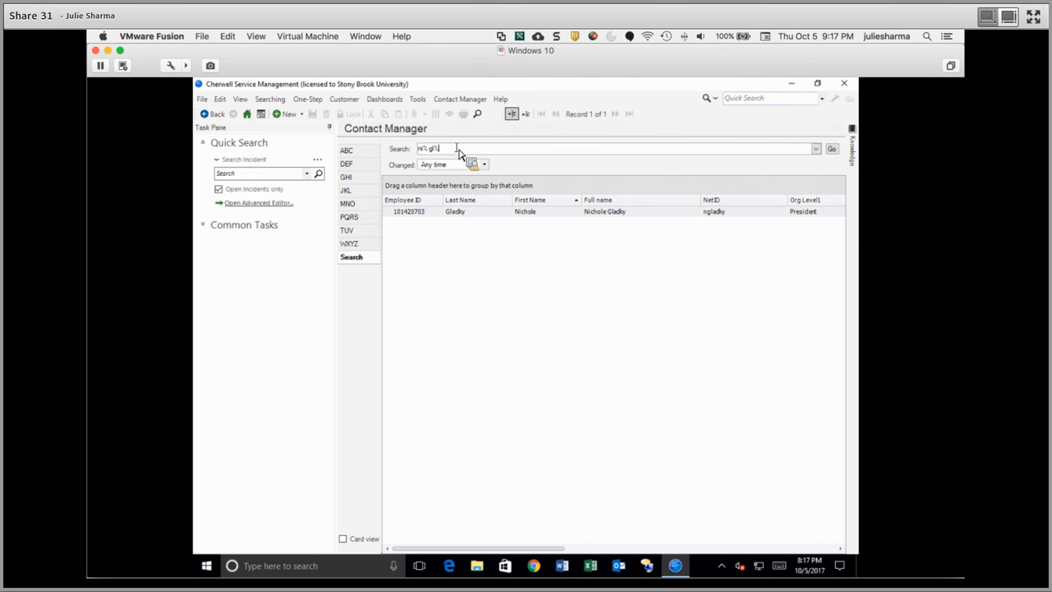
{"action": "mouse_move", "coordinate": [498, 251]}
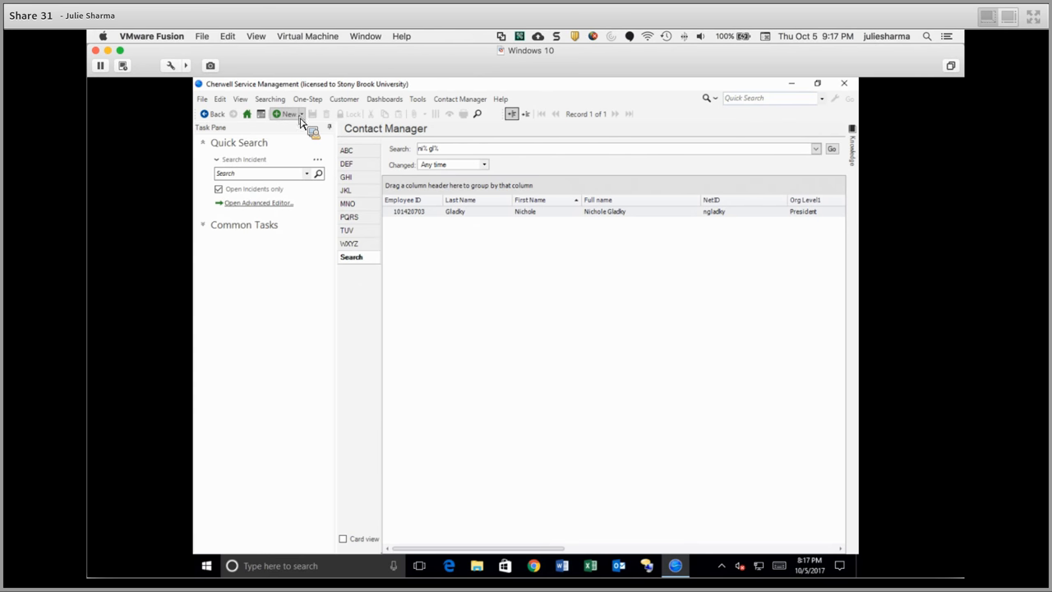
{"action": "left_click", "coordinate": [289, 113]}
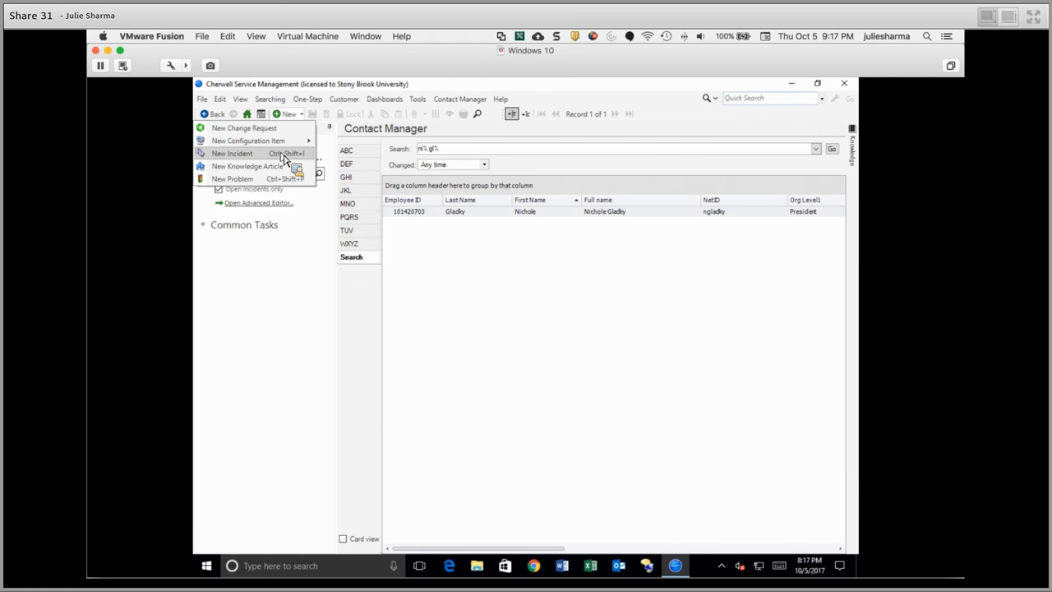